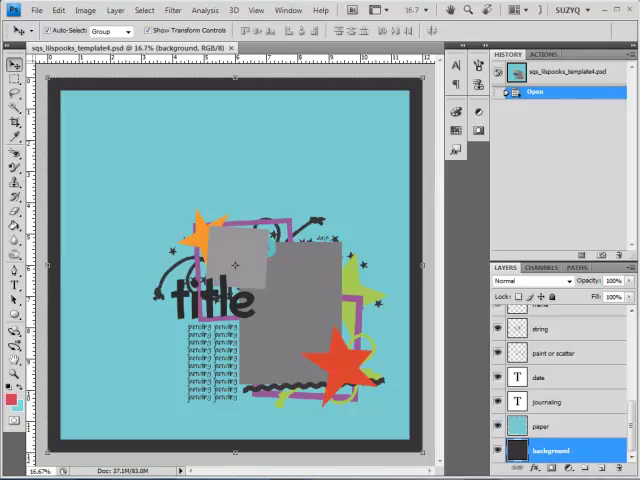
# Step: Resize the canvas to 8.5 x 11 inches and proceed past the clipping warning
pyautogui.click(357, 210)
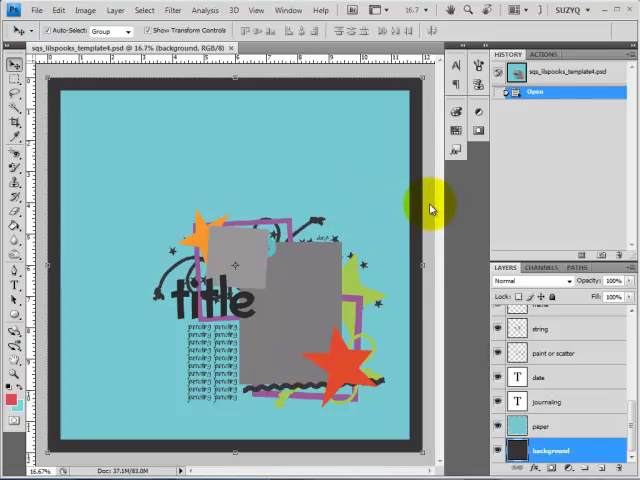
pyautogui.moveTo(410, 198)
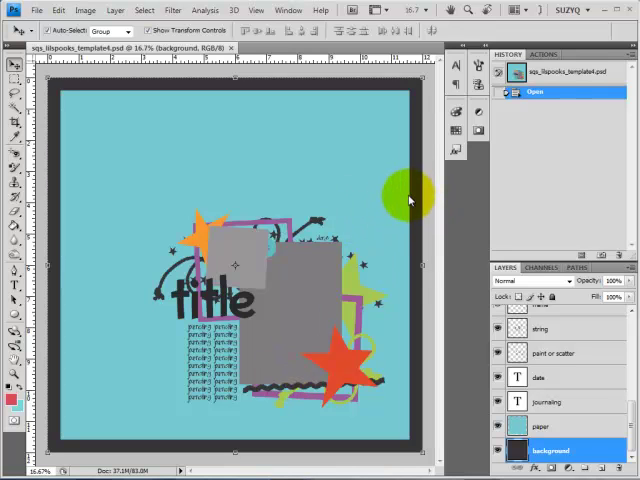
pyautogui.moveTo(408, 198); pyautogui.dragTo(128, 124)
pyautogui.write('11')
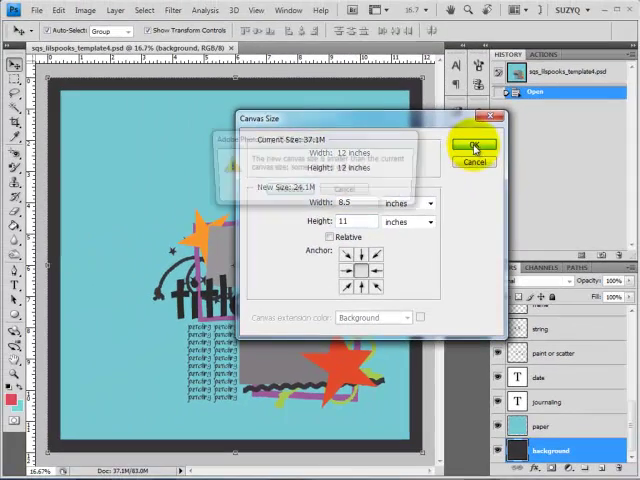
pyautogui.click(474, 146)
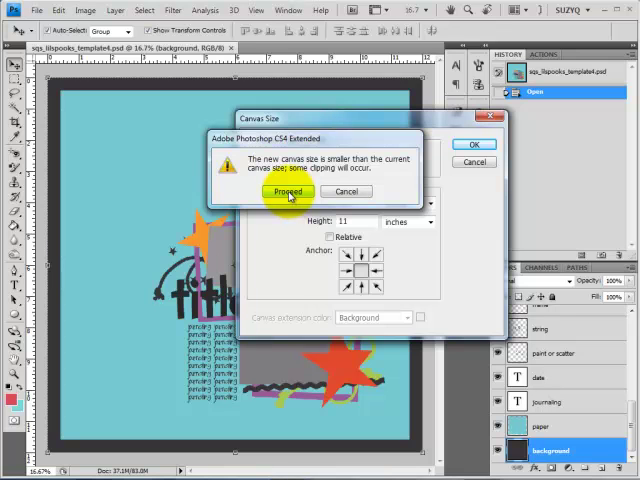
pyautogui.click(286, 191)
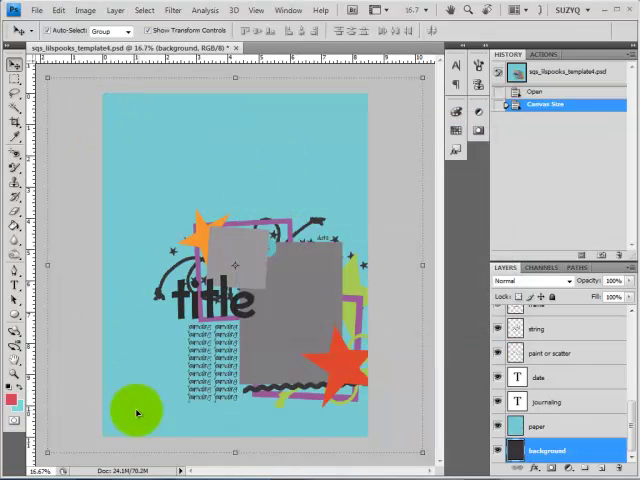
pyautogui.moveTo(138, 413); pyautogui.dragTo(305, 260)
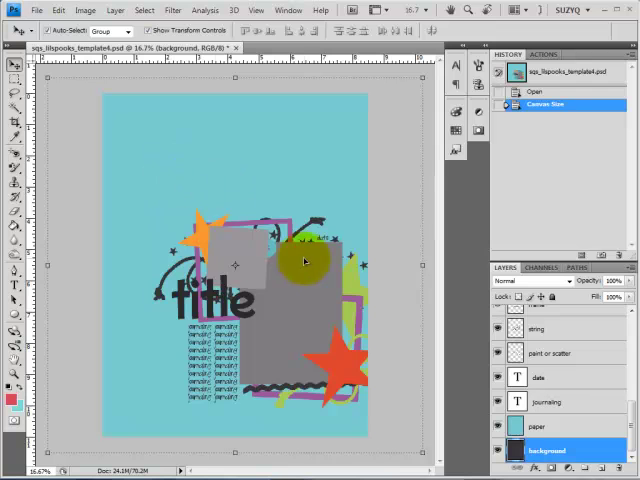
pyautogui.moveTo(305, 260); pyautogui.dragTo(360, 267)
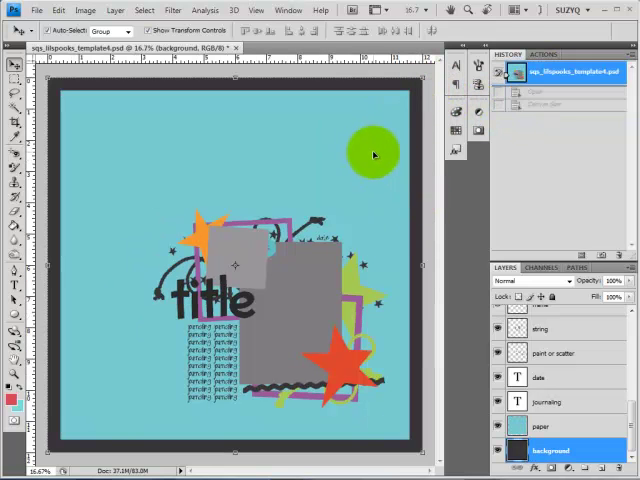
pyautogui.moveTo(375, 153); pyautogui.dragTo(418, 275)
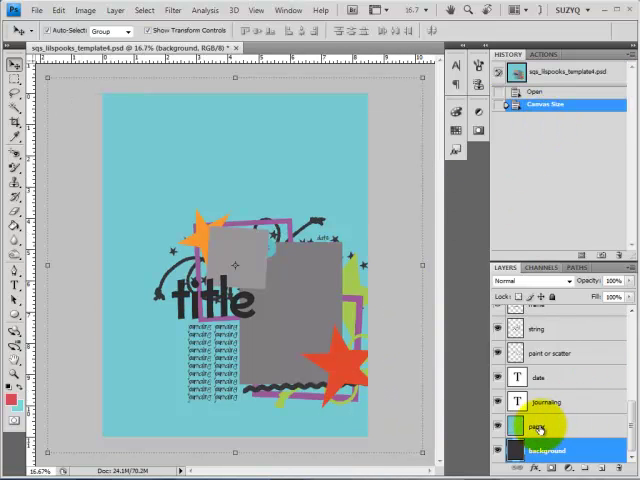
# Step: Select the blue paper layer and drag it inward to reveal the black border
pyautogui.click(547, 427)
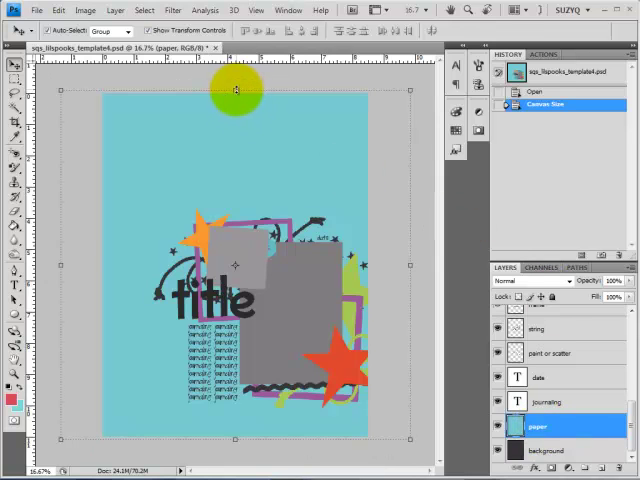
pyautogui.moveTo(237, 90); pyautogui.dragTo(237, 438)
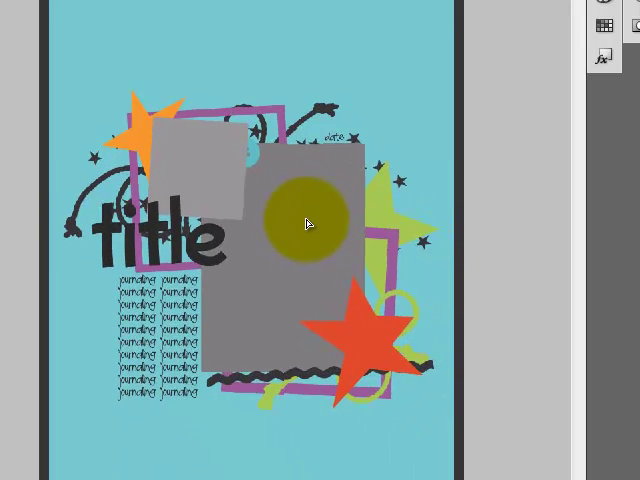
# Step: Scale down the stars, frames, title and journaling cluster and move it up and left
pyautogui.moveTo(310, 225); pyautogui.dragTo(315, 160)
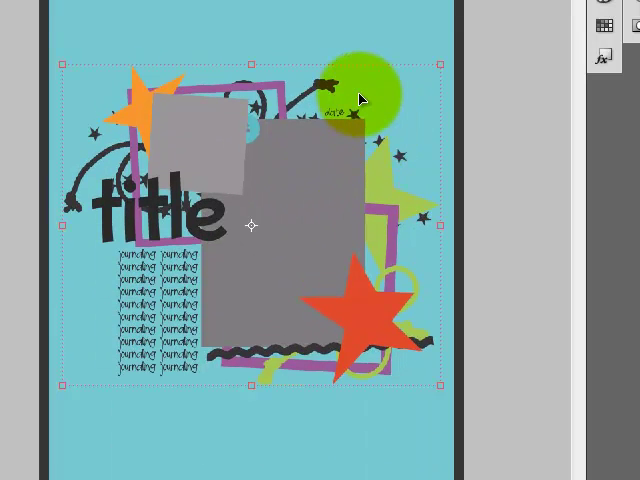
pyautogui.moveTo(362, 97); pyautogui.dragTo(85, 40)
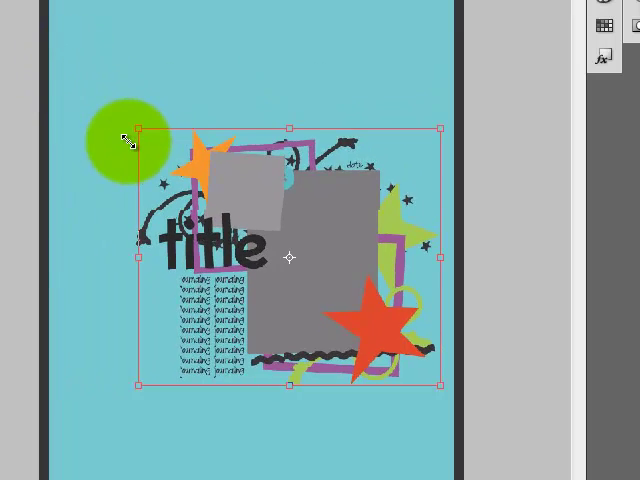
pyautogui.moveTo(125, 140); pyautogui.dragTo(325, 330)
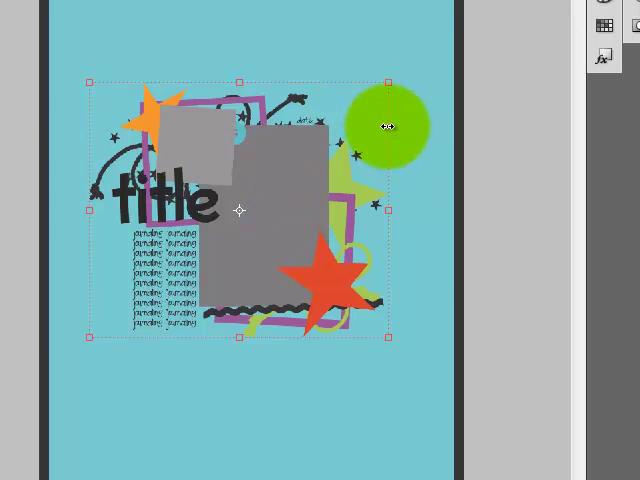
pyautogui.moveTo(388, 125); pyautogui.dragTo(335, 250)
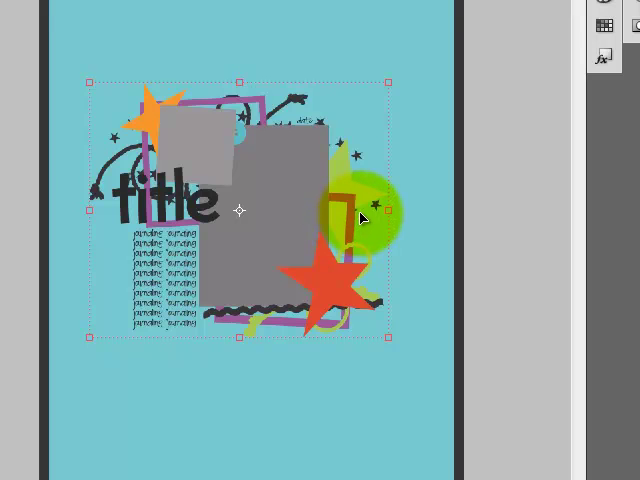
pyautogui.moveTo(364, 213)
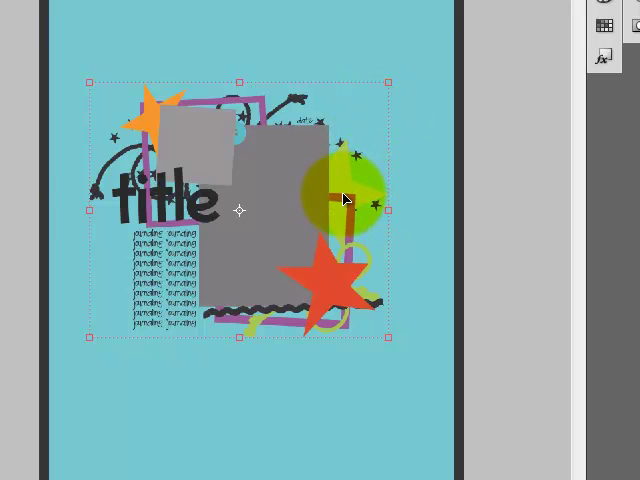
pyautogui.moveTo(343, 210)
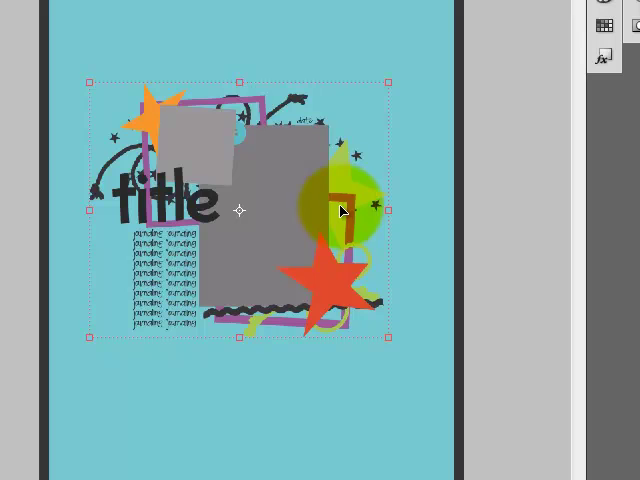